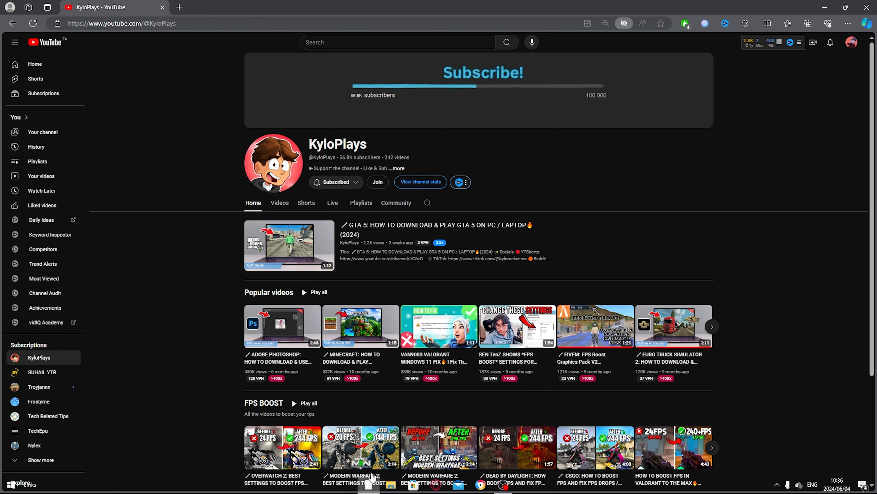
Open a new browser tab beside the YouTube tab
click(179, 7)
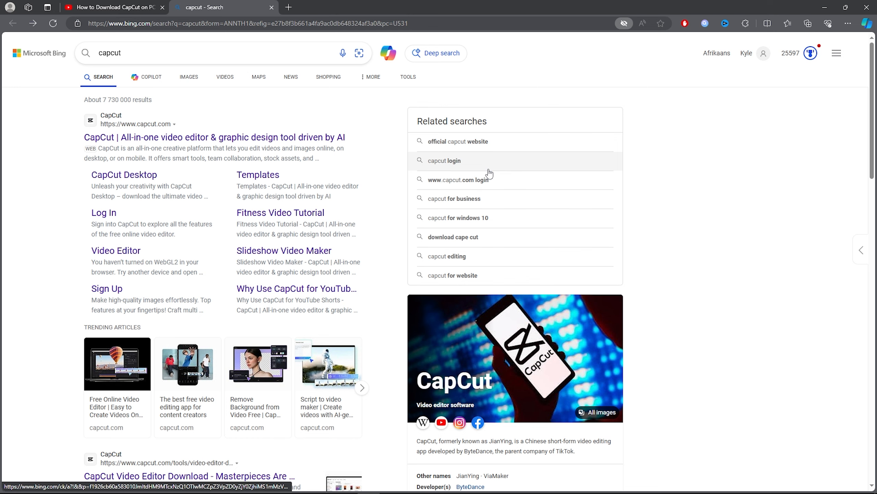
mouse_move(488, 135)
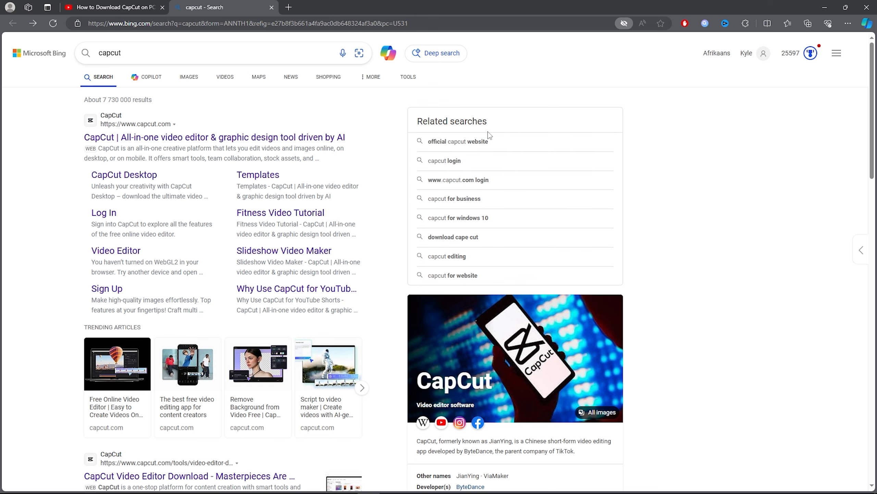
Open the 'CapCut Video Editor Download' result and download the free CapCut desktop installer
scroll(down, 3)
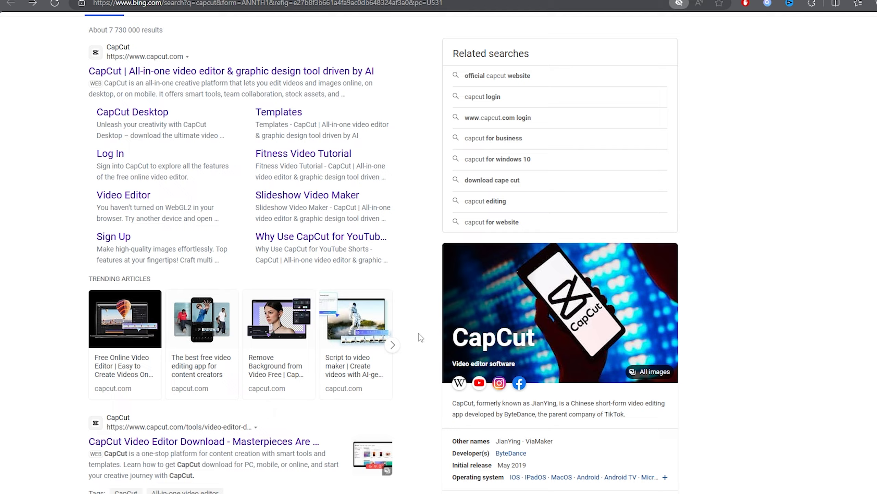
scroll(down, 3)
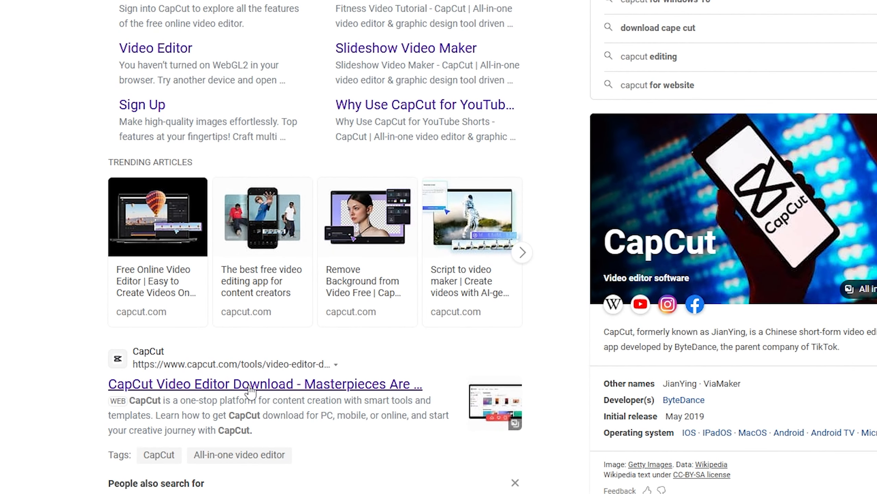
click(266, 384)
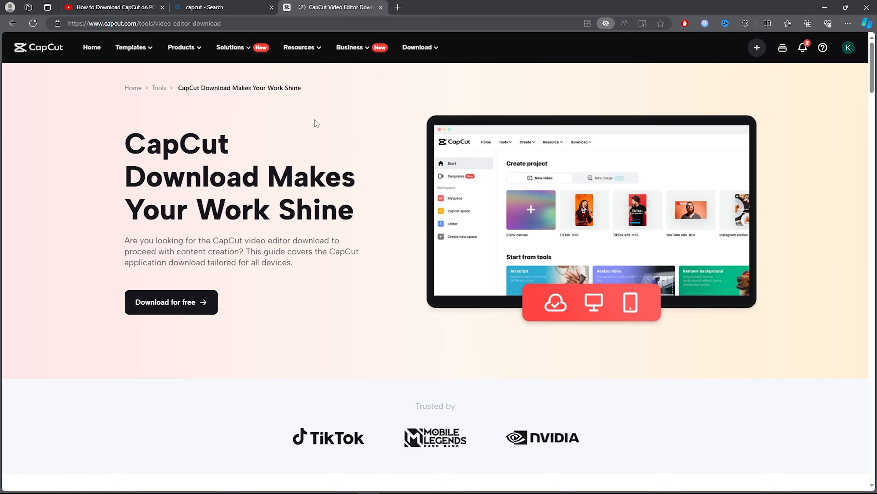
mouse_move(319, 119)
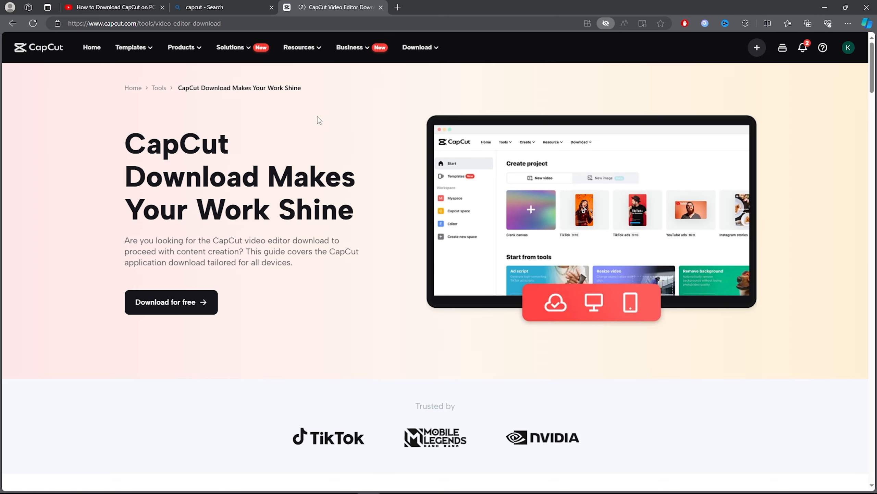
click(171, 302)
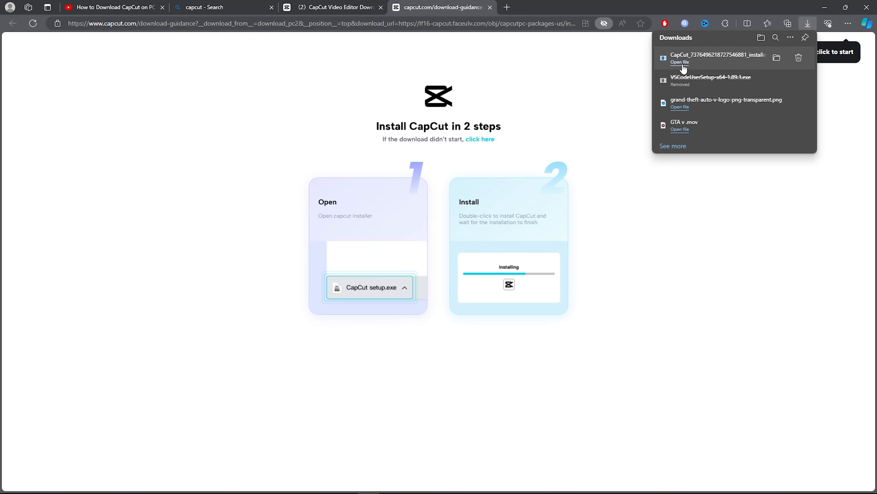